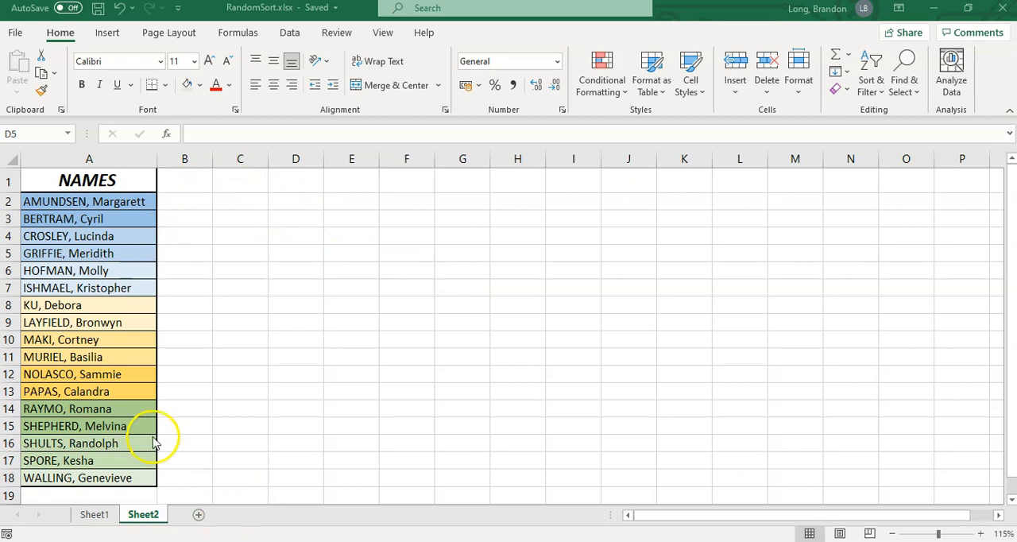
{"action": "mouse_move", "coordinate": [254, 242]}
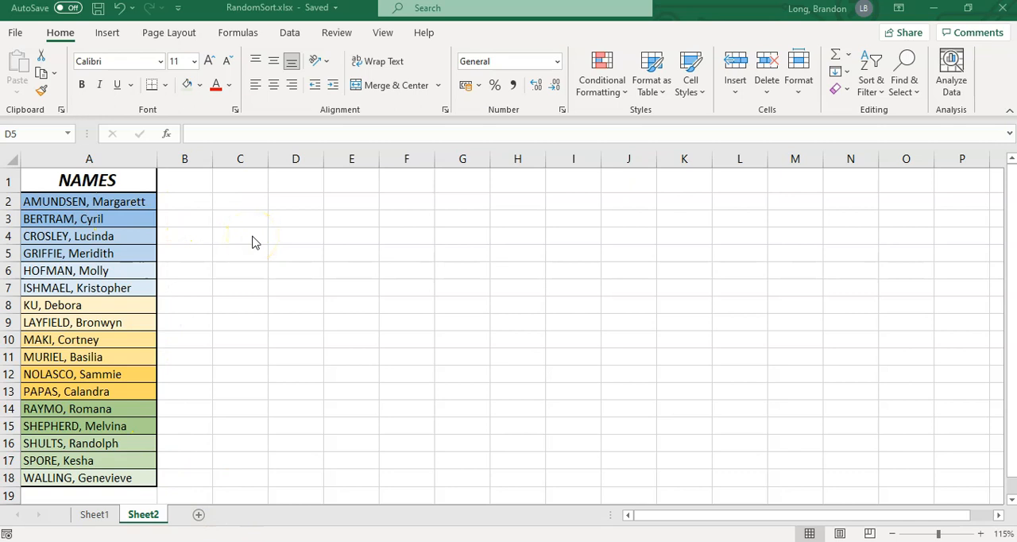
{"action": "mouse_move", "coordinate": [230, 189]}
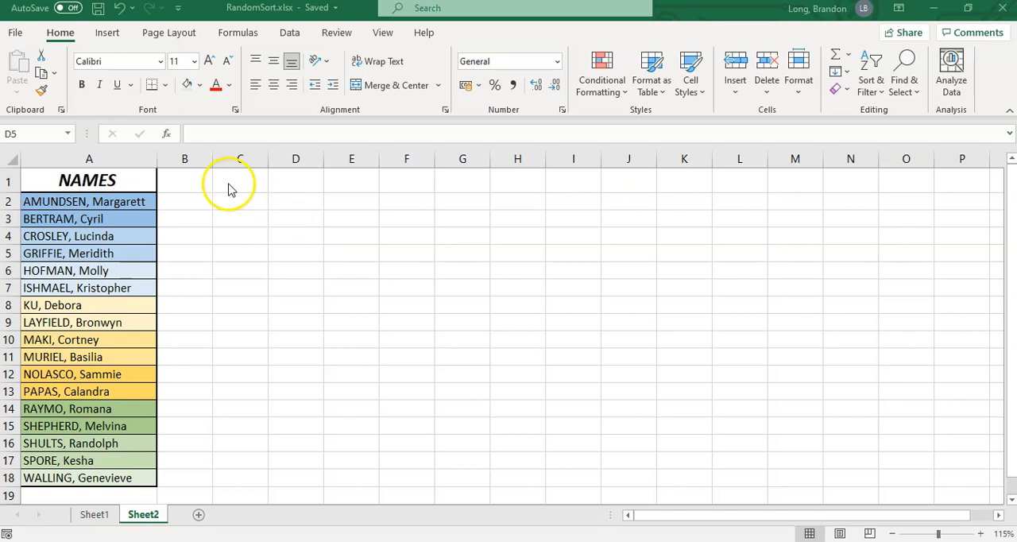
{"action": "mouse_move", "coordinate": [135, 285]}
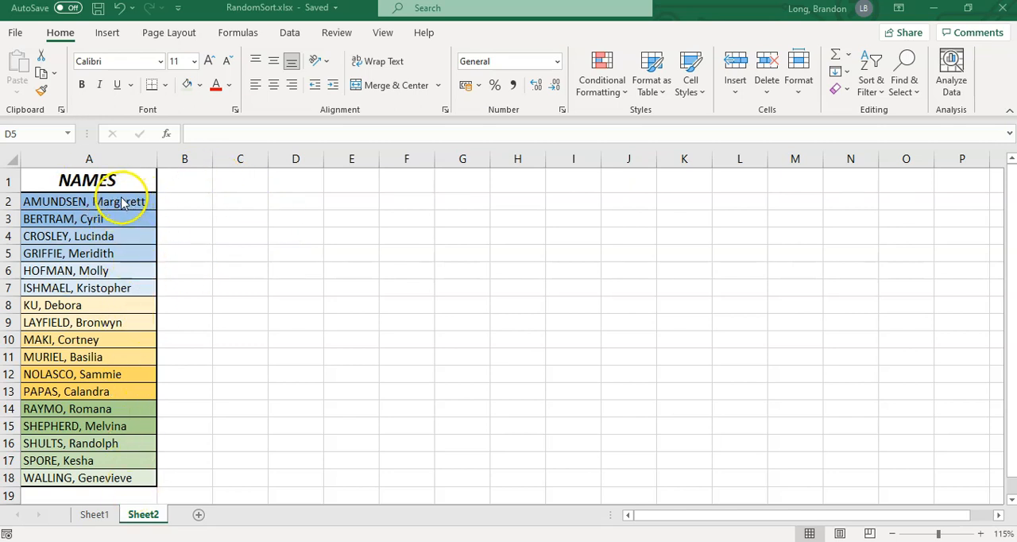
{"action": "mouse_move", "coordinate": [310, 197]}
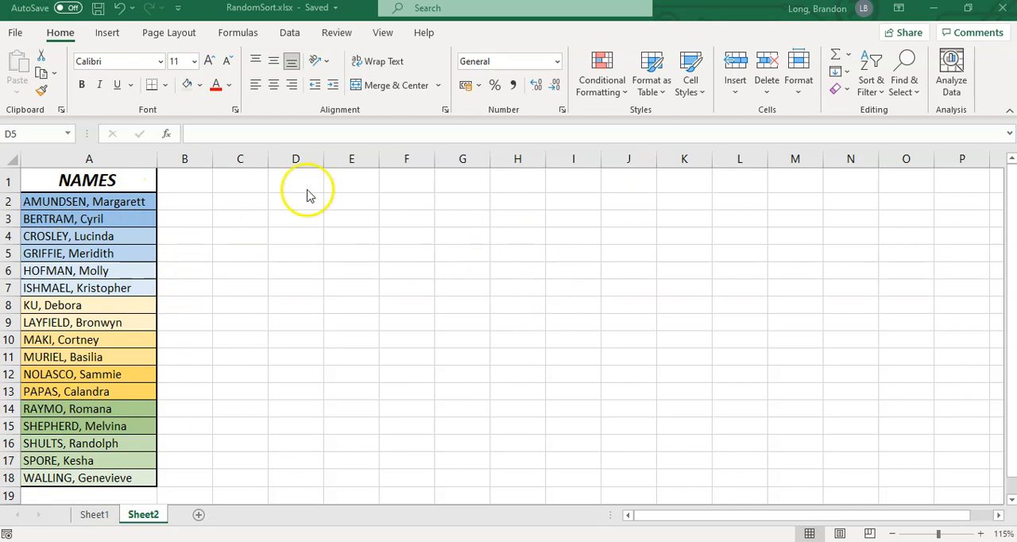
{"action": "mouse_move", "coordinate": [235, 470]}
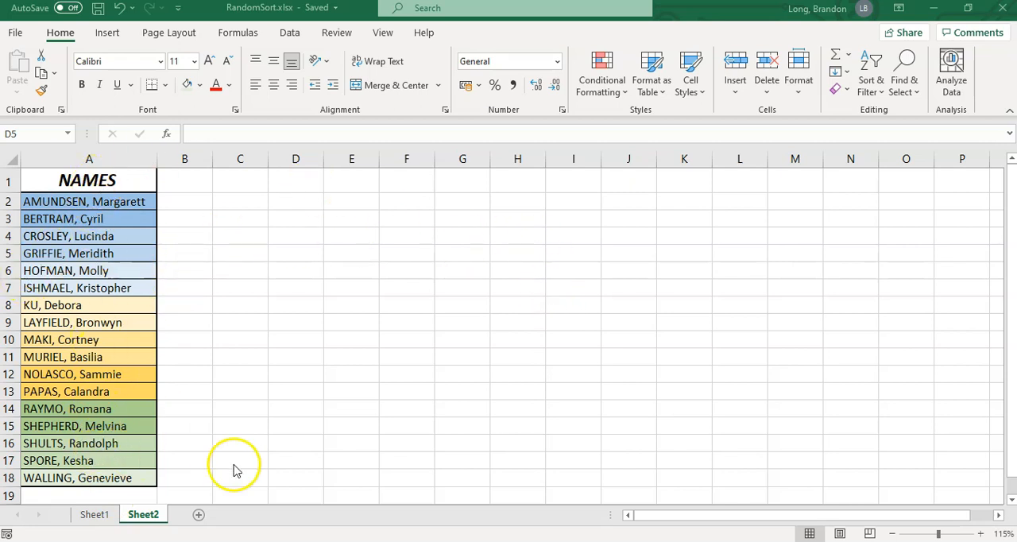
{"action": "mouse_move", "coordinate": [219, 197]}
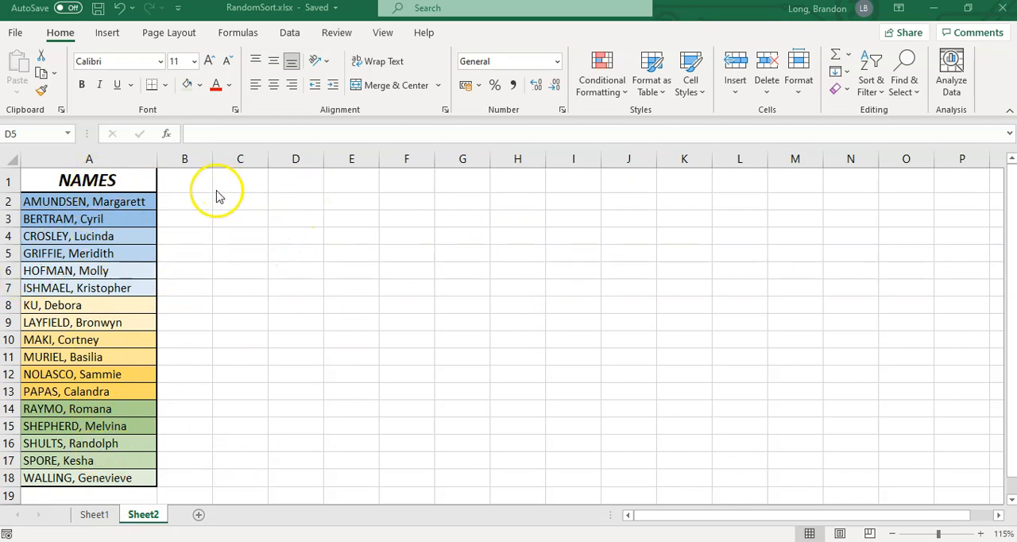
{"action": "mouse_move", "coordinate": [191, 205]}
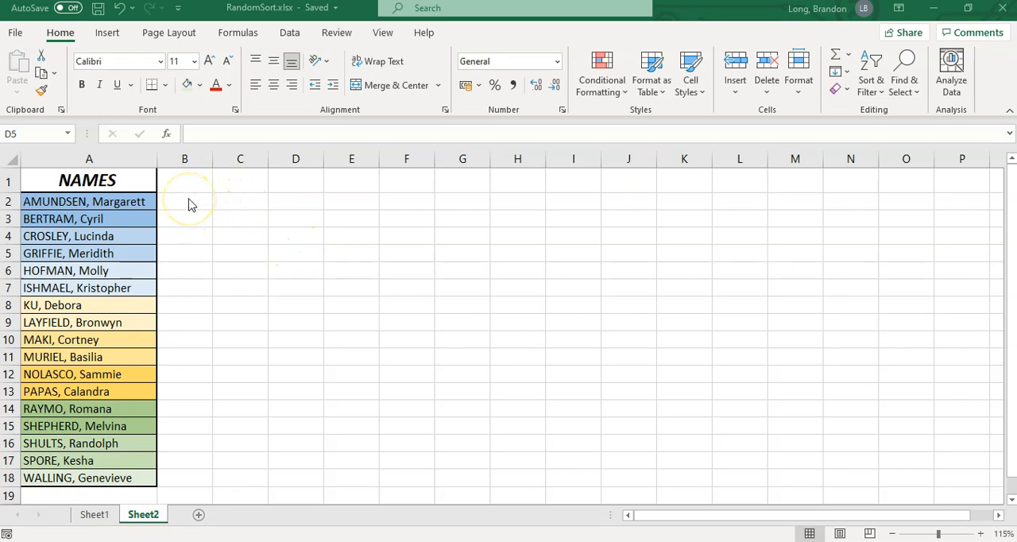
- Enter the formula =RAND() in cell B2 beside the first name
{"action": "left_click", "coordinate": [184, 201]}
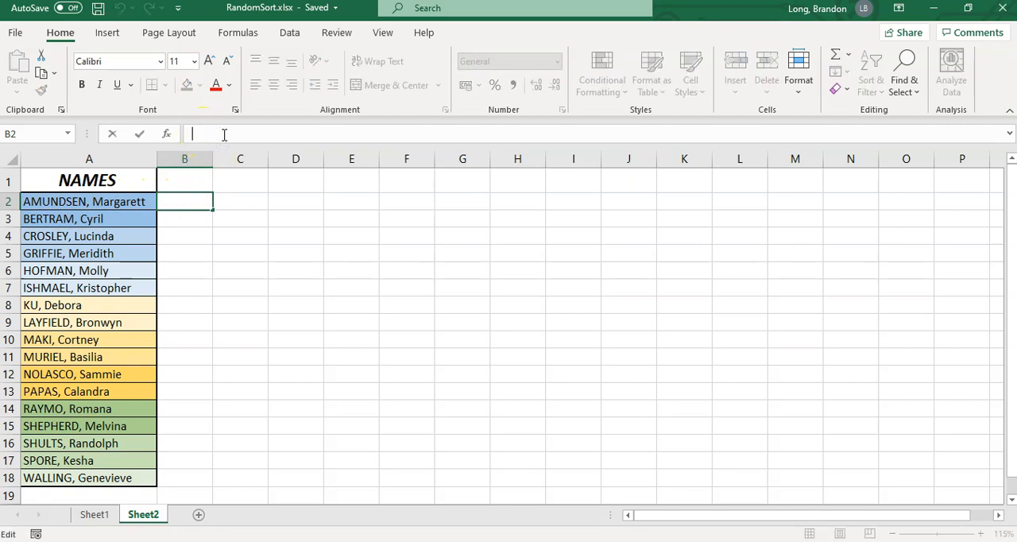
{"action": "type", "text": "="}
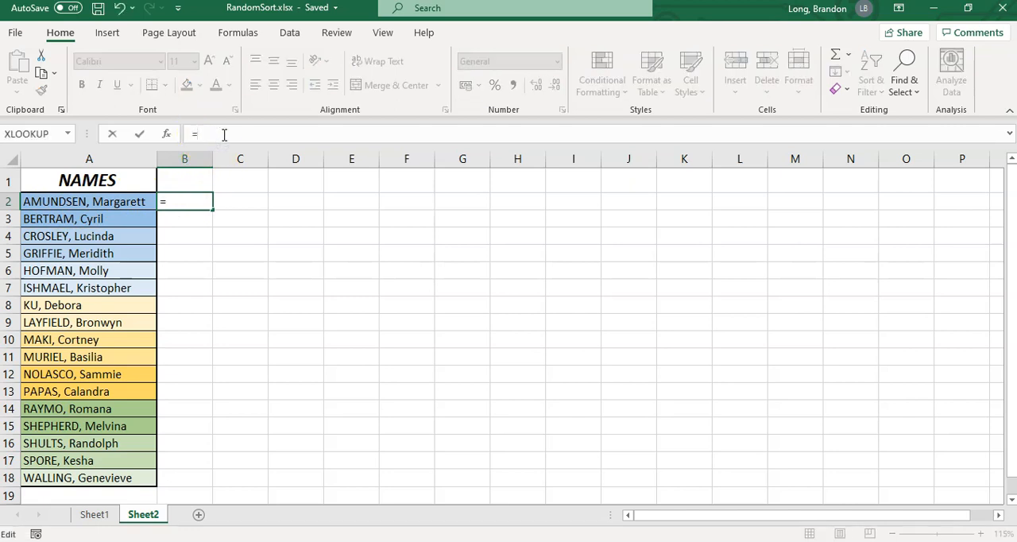
{"action": "type", "text": "rand("}
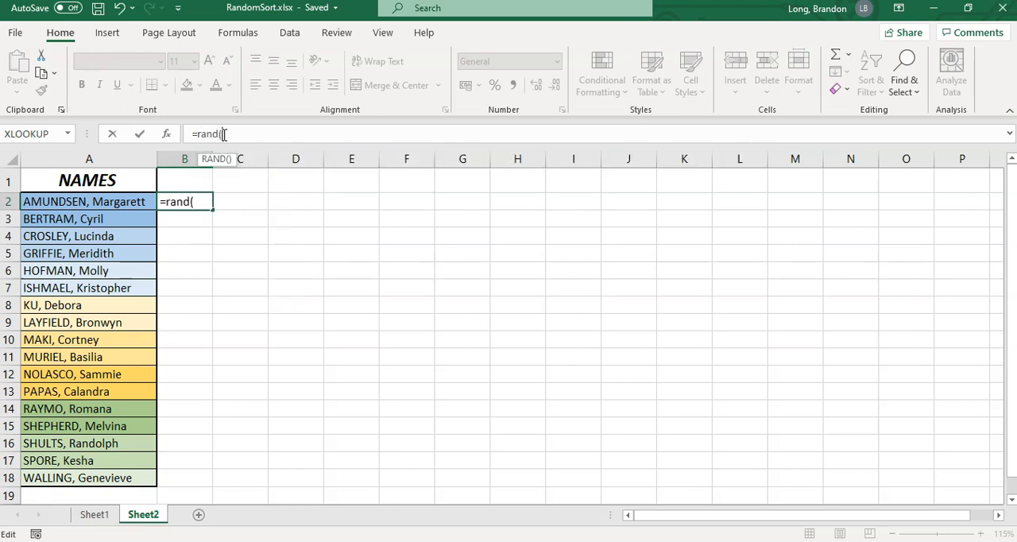
{"action": "type", "text": ")"}
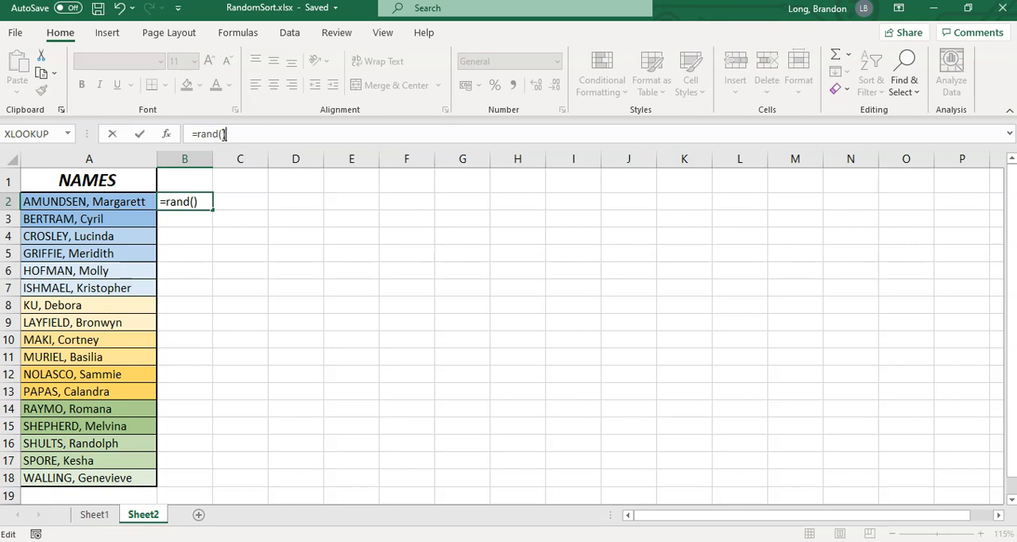
{"action": "key", "text": "Return"}
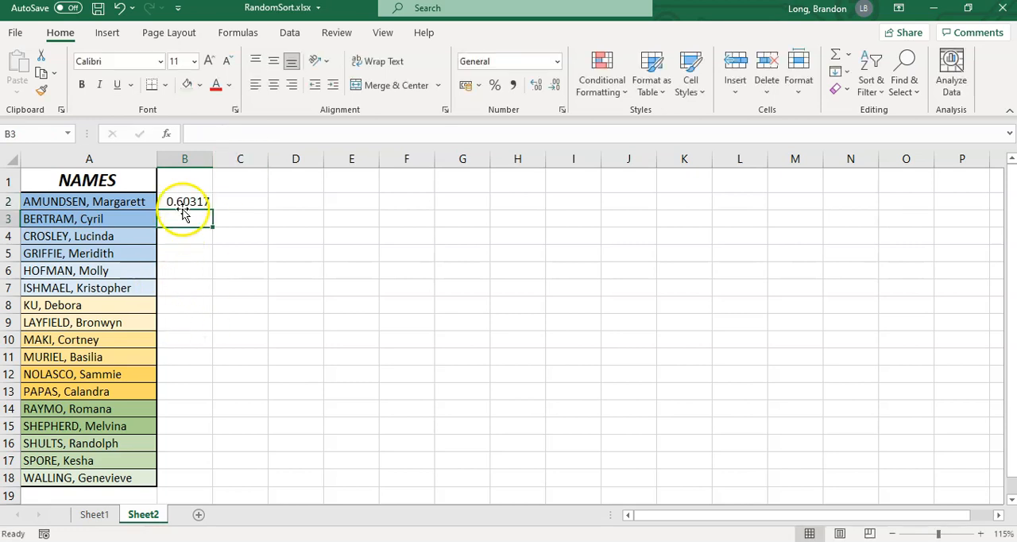
- Fill the RAND formula down to B18, then make a throwaway entry to show the values recalculating
{"action": "left_click", "coordinate": [185, 200]}
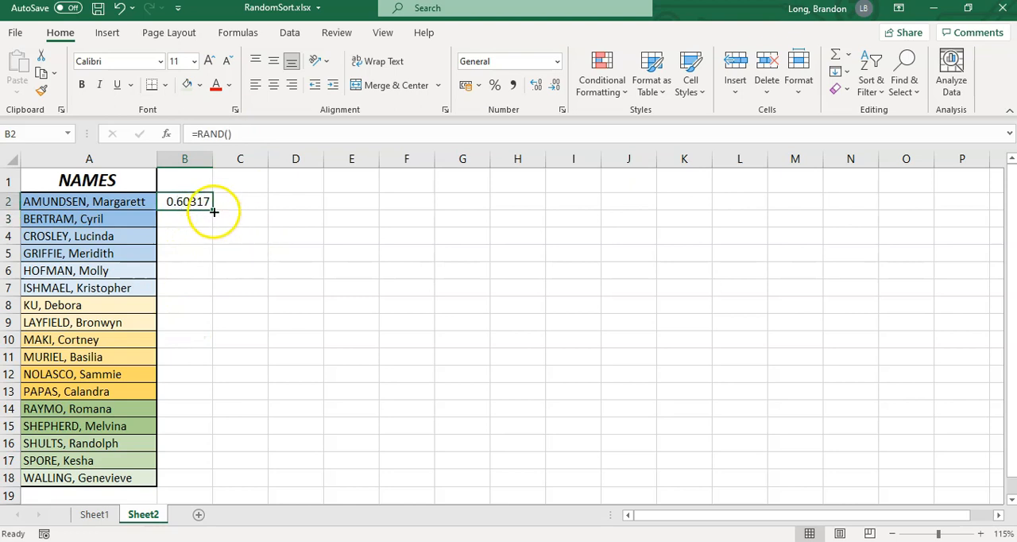
{"action": "left_click_drag", "start_coordinate": [213, 213], "coordinate": [197, 404]}
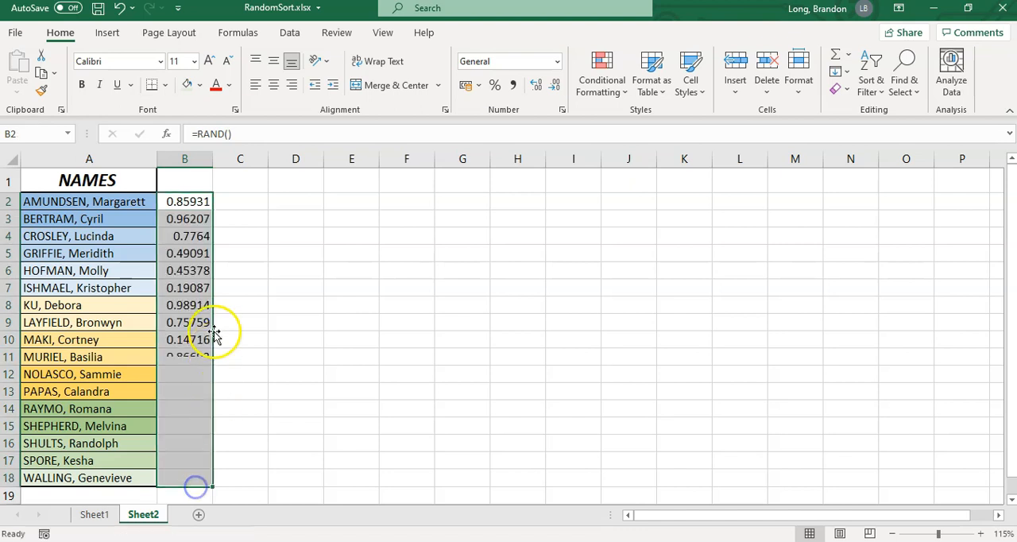
{"action": "left_click_drag", "start_coordinate": [210, 208], "coordinate": [209, 485]}
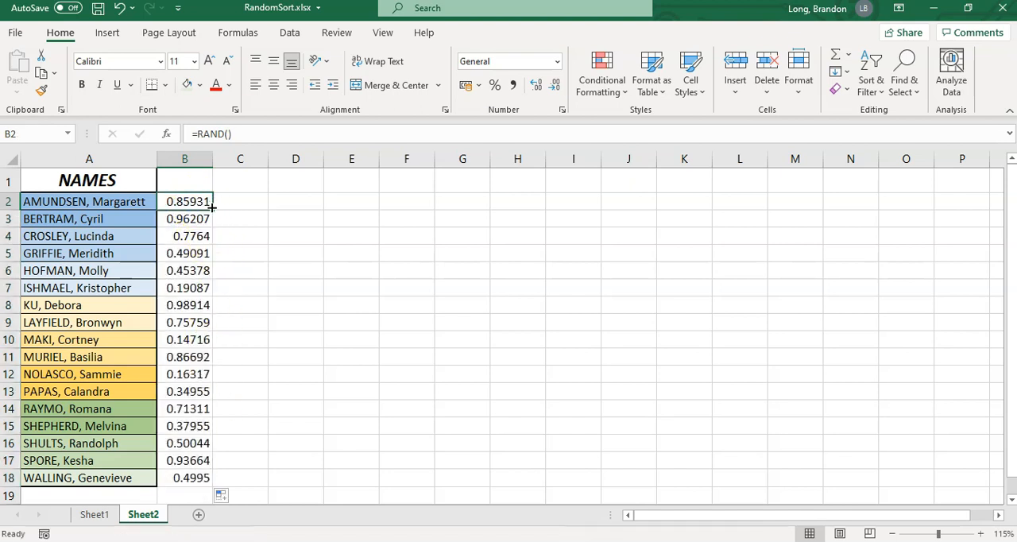
{"action": "mouse_move", "coordinate": [225, 212]}
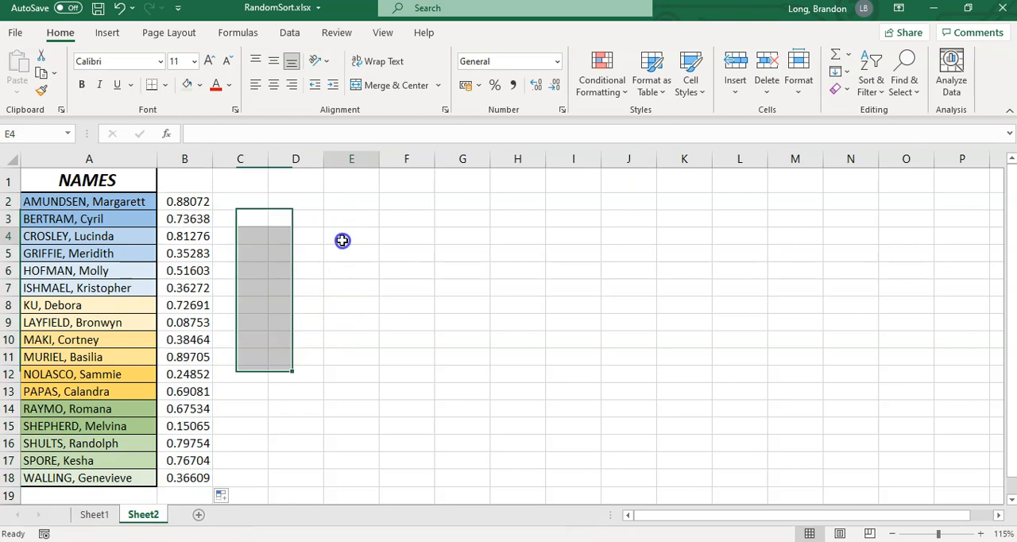
{"action": "type", "text": "dfgd"}
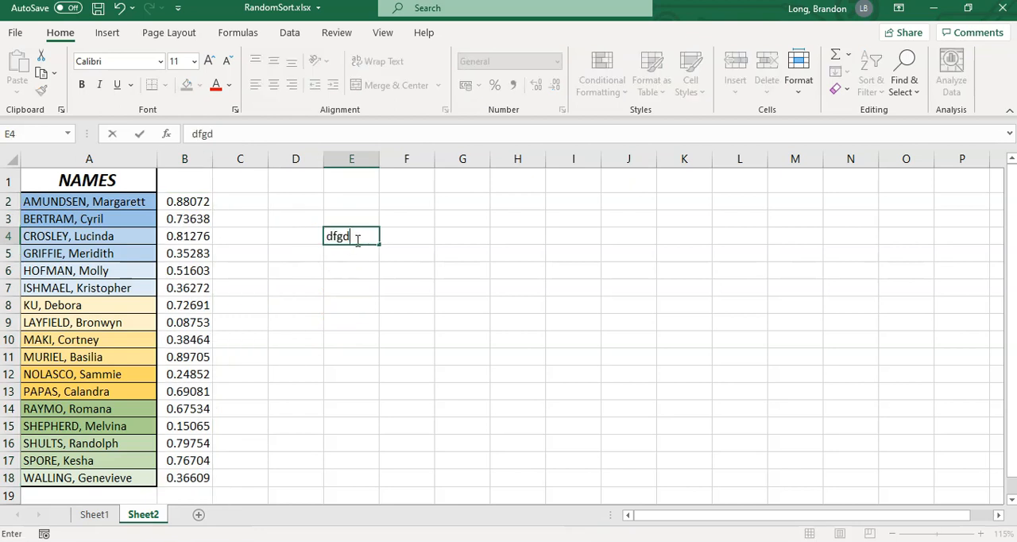
{"action": "key", "text": "Return"}
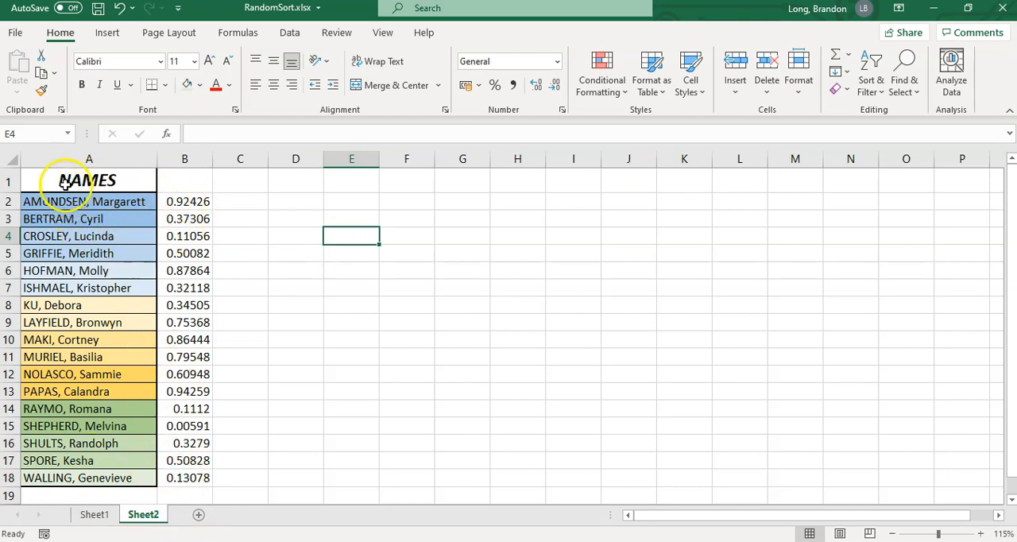
- Select A1:B18 and bring up the Sort & Filter choices on the Home tab
{"action": "left_click_drag", "start_coordinate": [87, 181], "coordinate": [184, 235]}
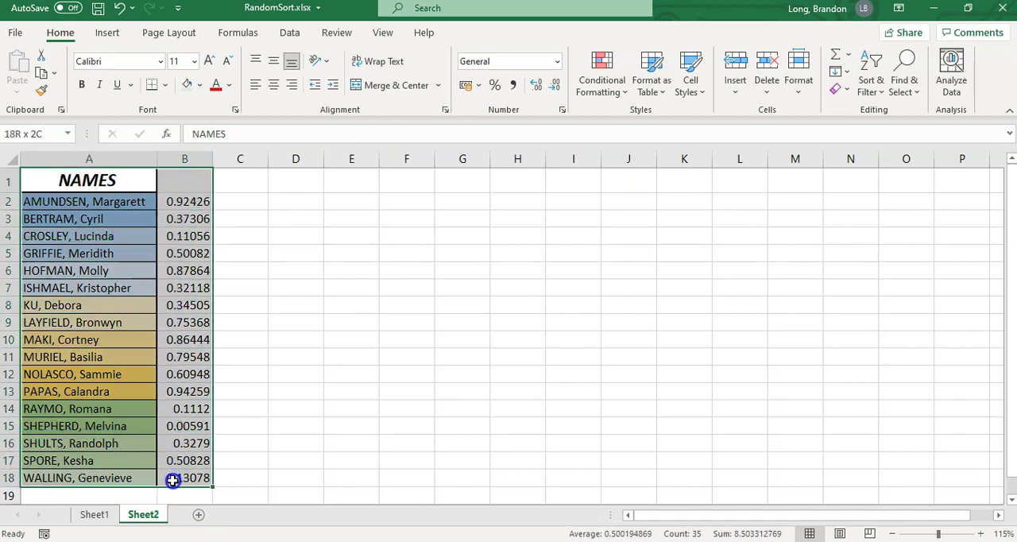
{"action": "left_click", "coordinate": [89, 180]}
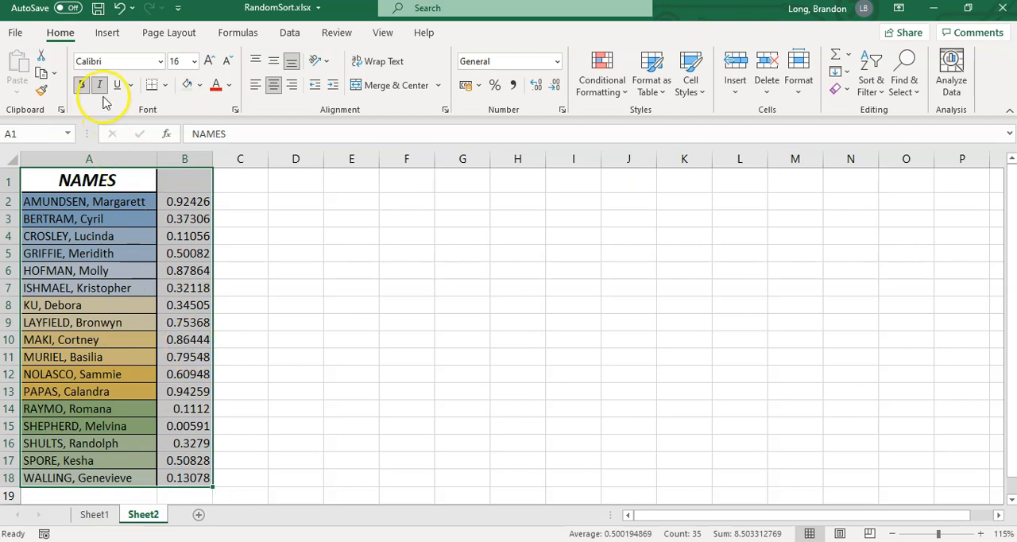
{"action": "mouse_move", "coordinate": [871, 79]}
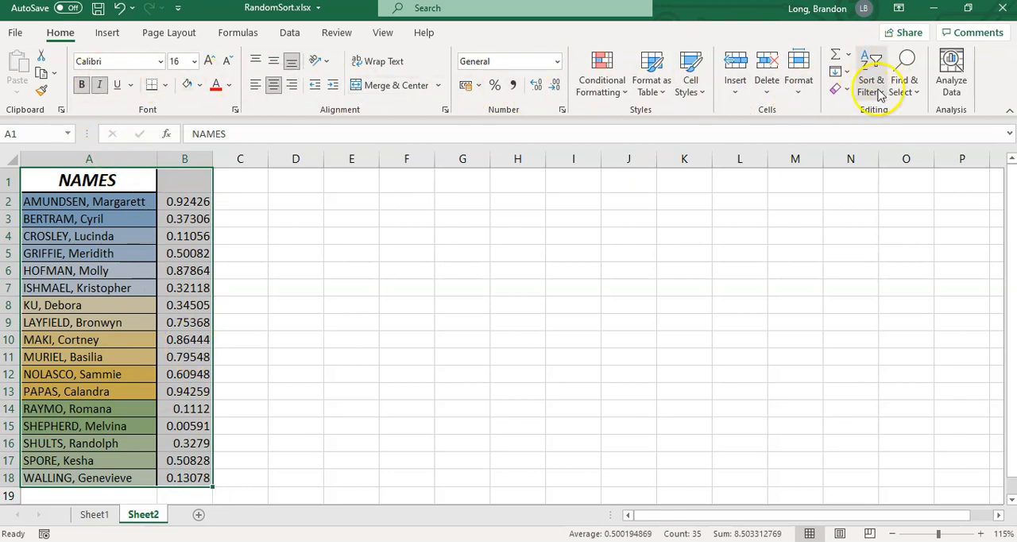
{"action": "left_click", "coordinate": [870, 75]}
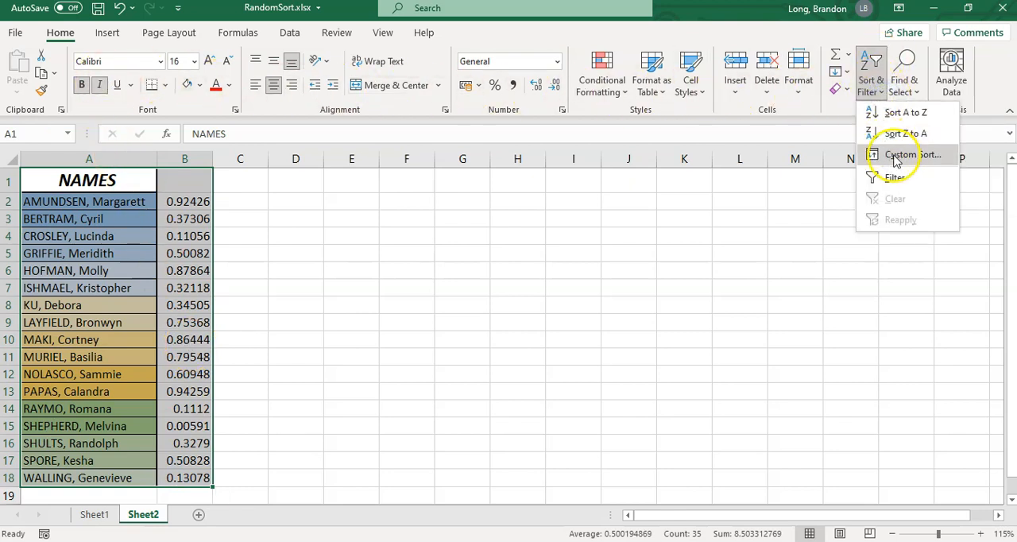
- In Custom Sort, set Sort by to Column B, Cell Values, Smallest to Largest with headers kept
{"action": "left_click", "coordinate": [912, 154]}
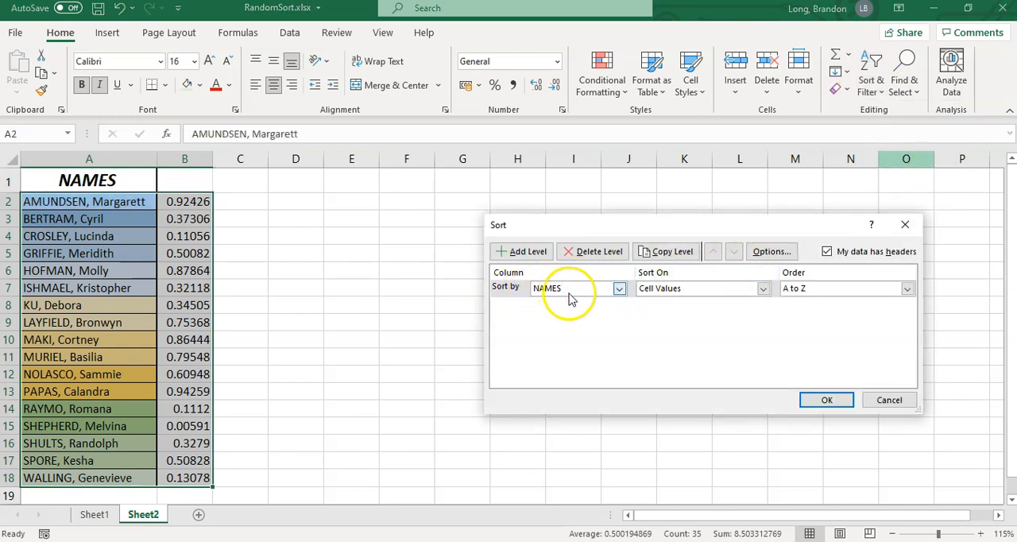
{"action": "left_click", "coordinate": [620, 288]}
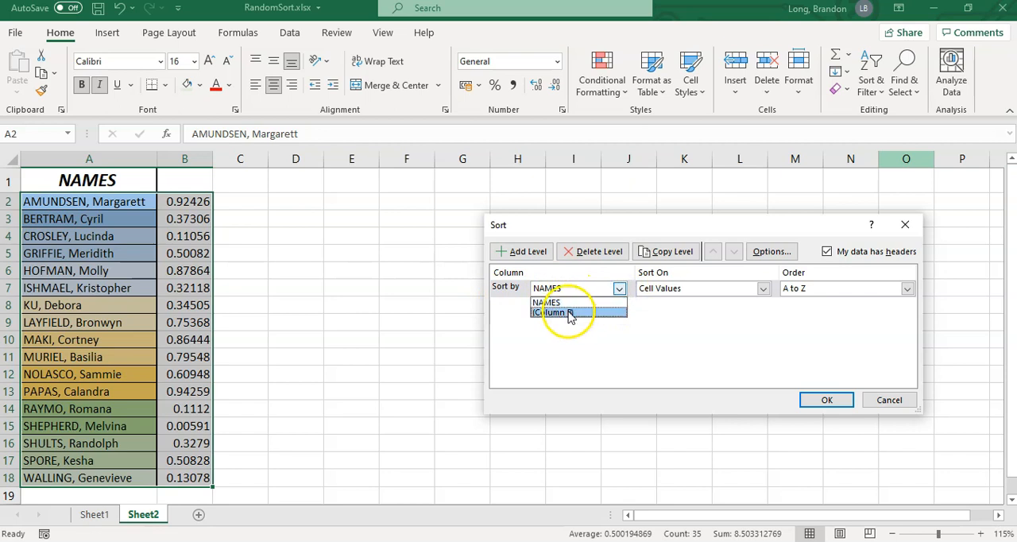
{"action": "left_click", "coordinate": [553, 313]}
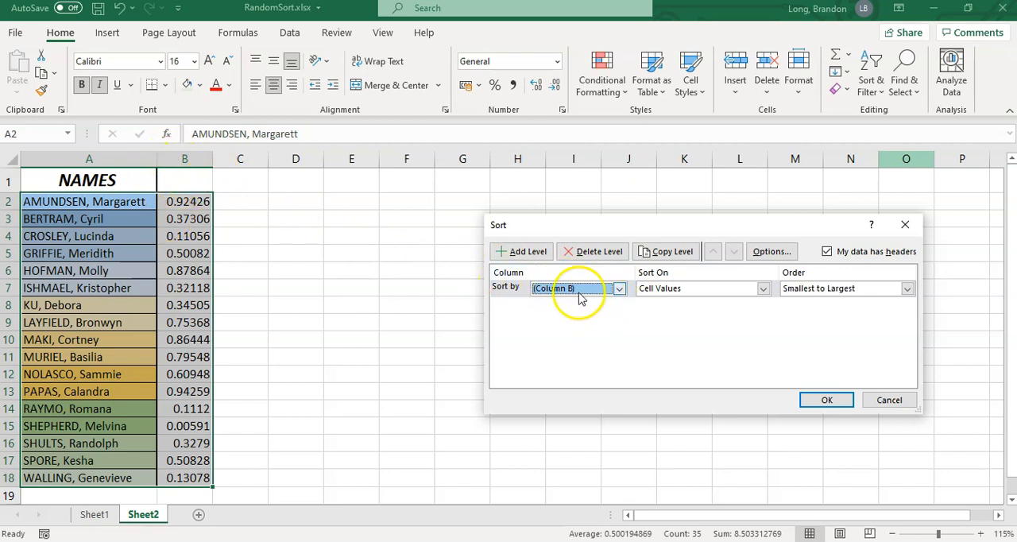
{"action": "left_click", "coordinate": [619, 288]}
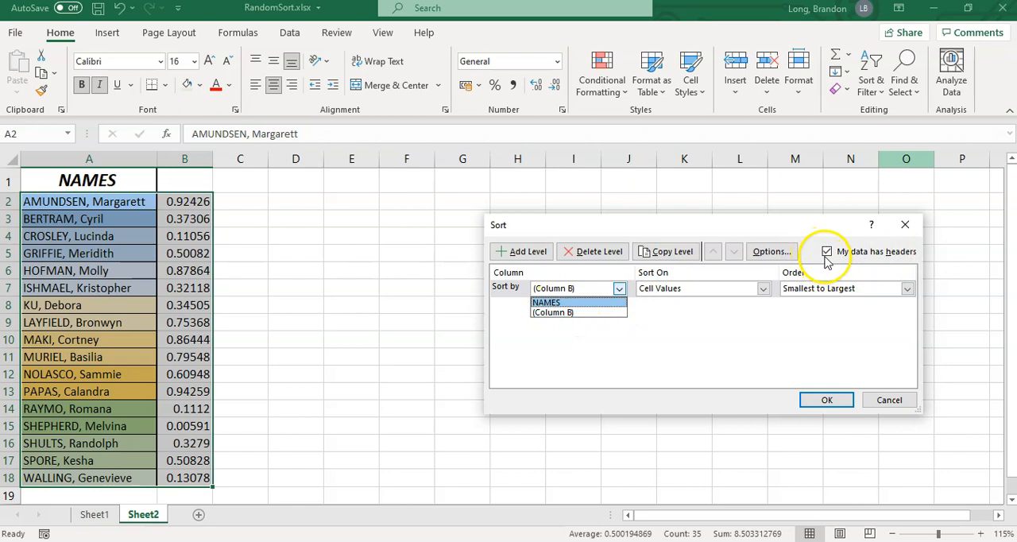
{"action": "mouse_move", "coordinate": [135, 185]}
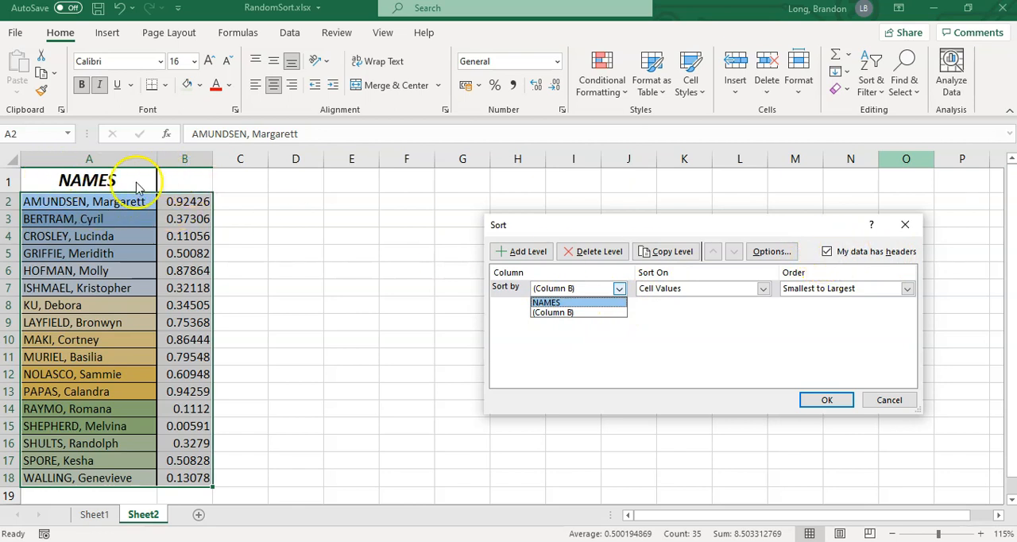
{"action": "mouse_move", "coordinate": [861, 283]}
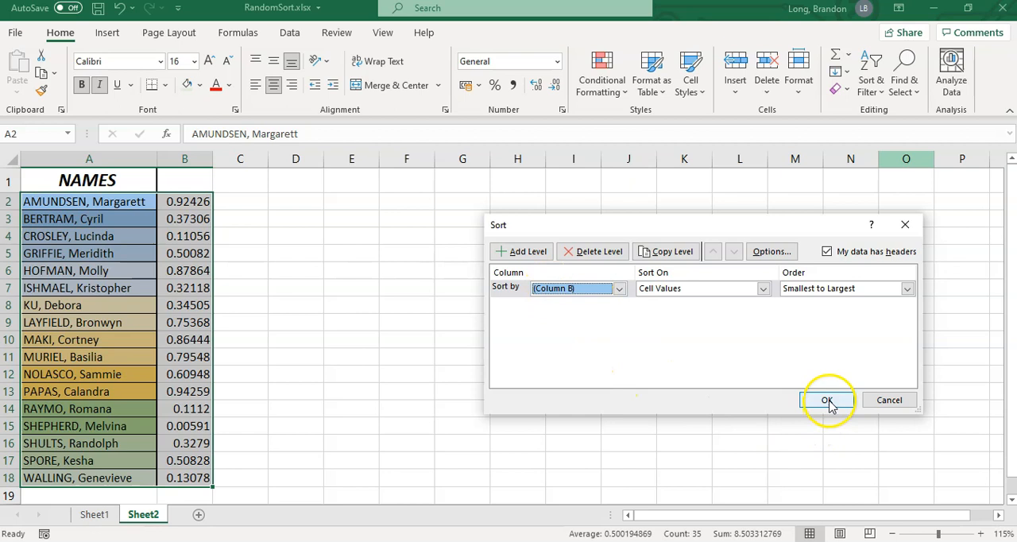
- Apply the sort to shuffle the names, then hide column B of random numbers
{"action": "left_click", "coordinate": [827, 400]}
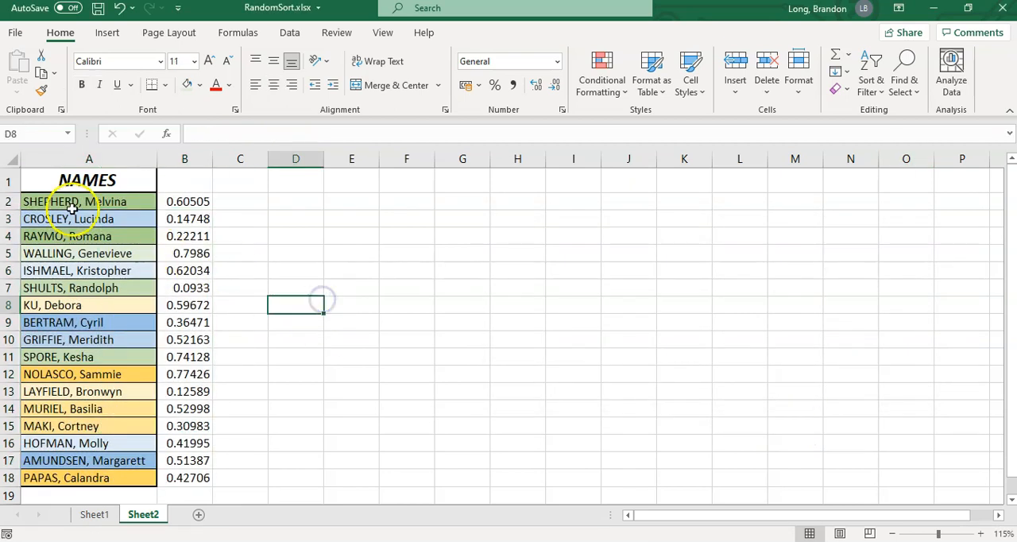
{"action": "mouse_move", "coordinate": [362, 311]}
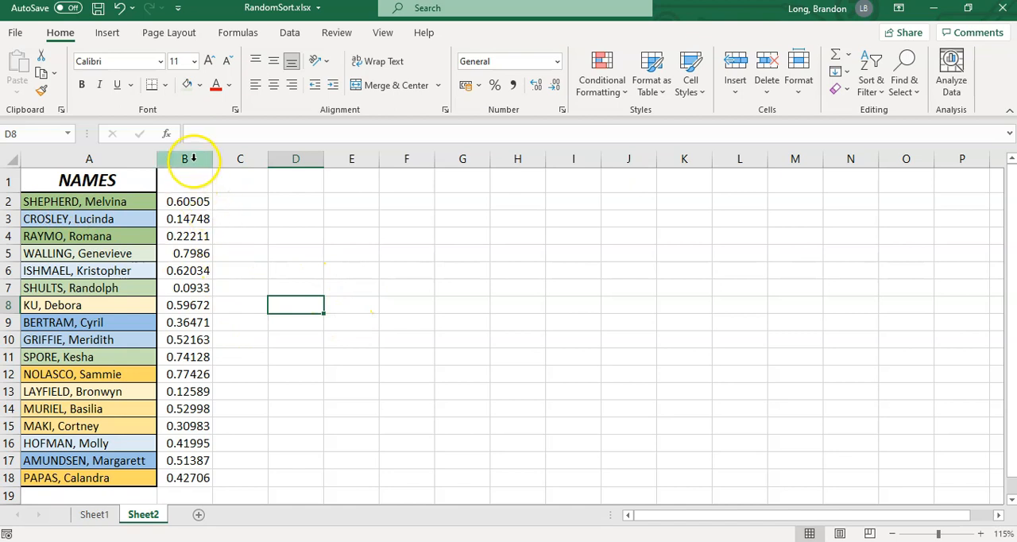
{"action": "left_click", "coordinate": [184, 159]}
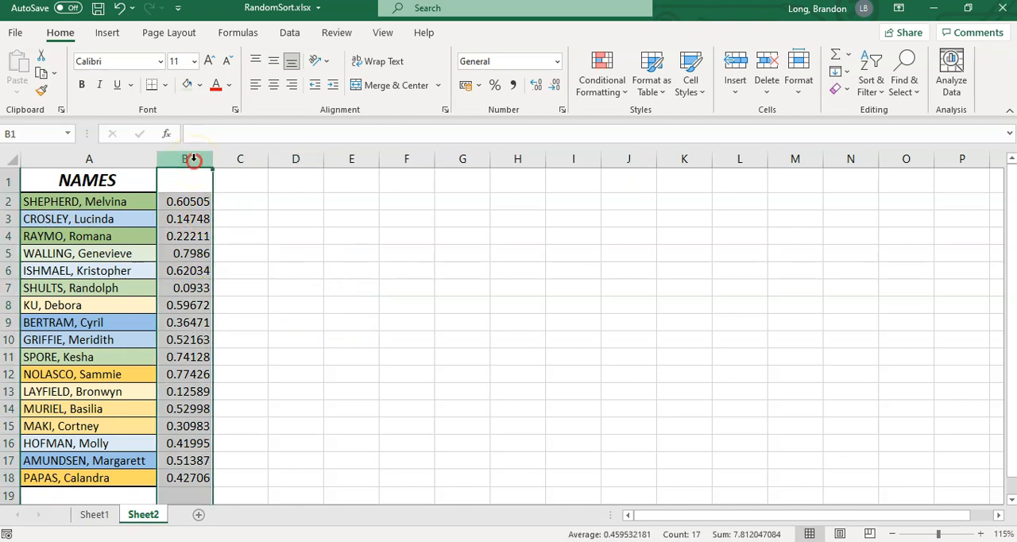
{"action": "right_click", "coordinate": [184, 159]}
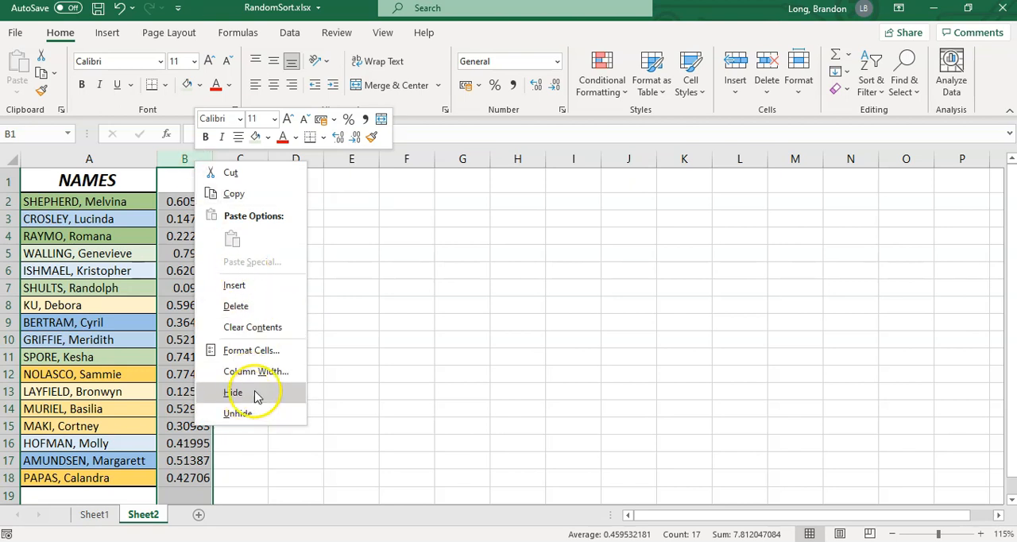
{"action": "mouse_move", "coordinate": [205, 223]}
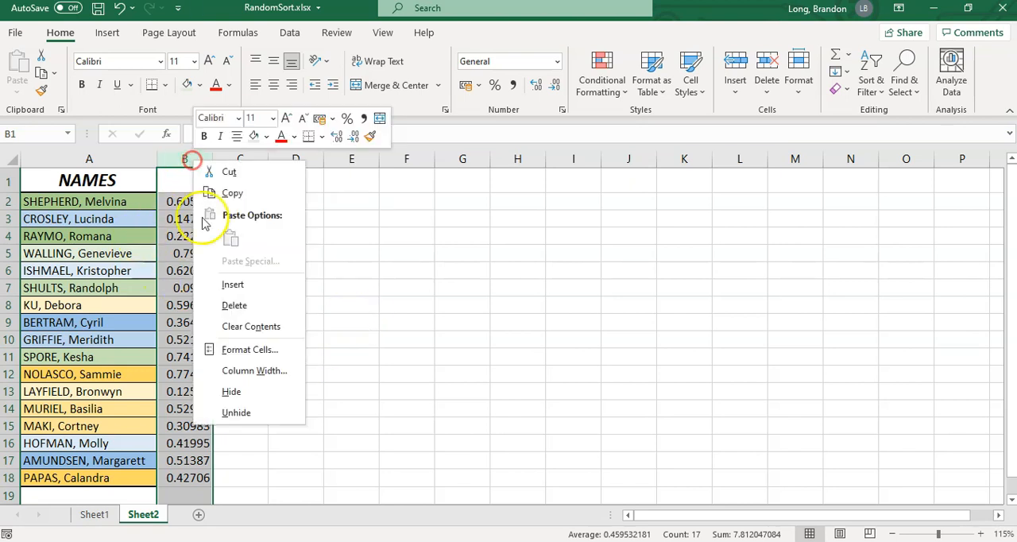
{"action": "left_click", "coordinate": [235, 305]}
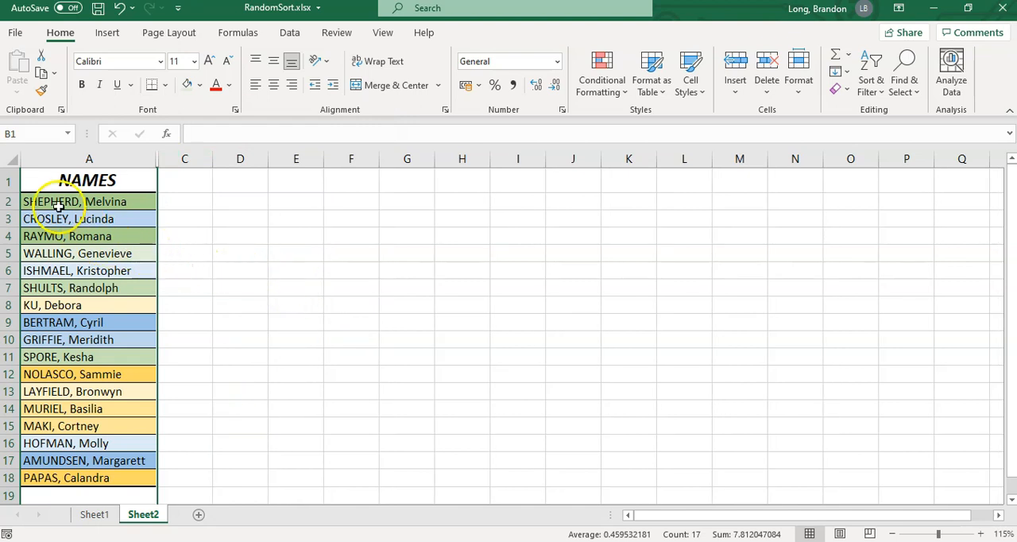
- Enter group numbers 1 to 6 in C2:C18, three names per group, then select A1:C18
{"action": "left_click_drag", "start_coordinate": [89, 200], "coordinate": [89, 236]}
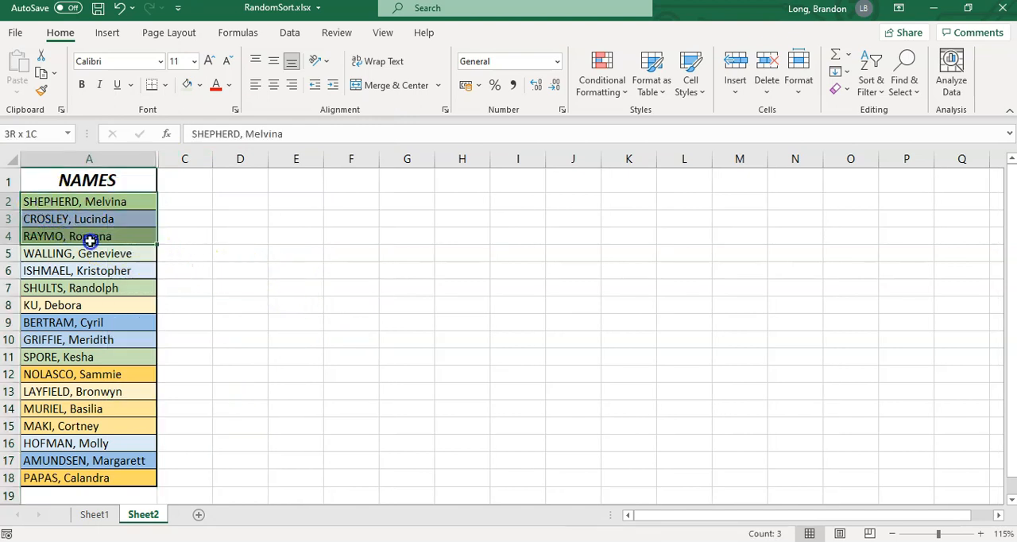
{"action": "left_click", "coordinate": [166, 86]}
{"action": "type", "text": "1"}
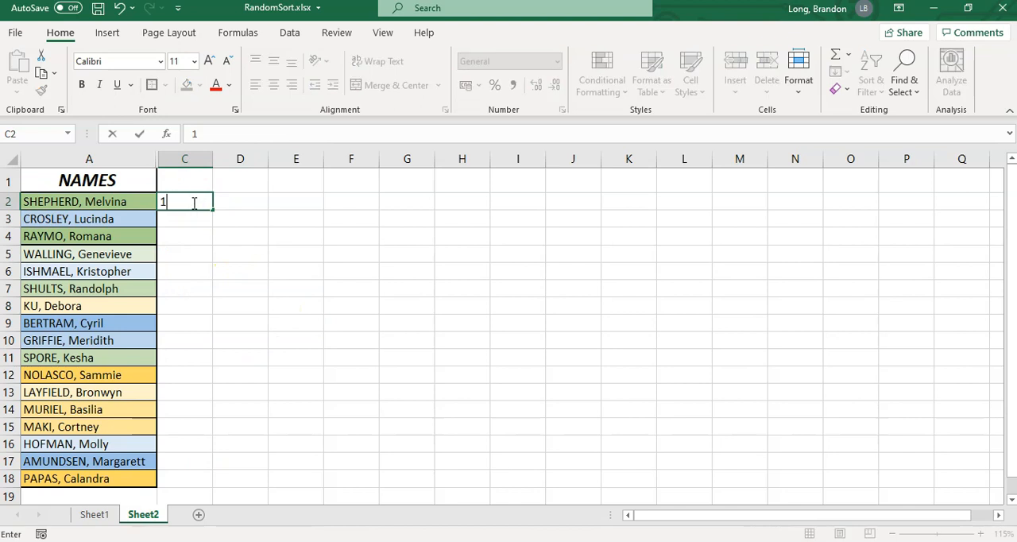
{"action": "key", "text": "Return"}
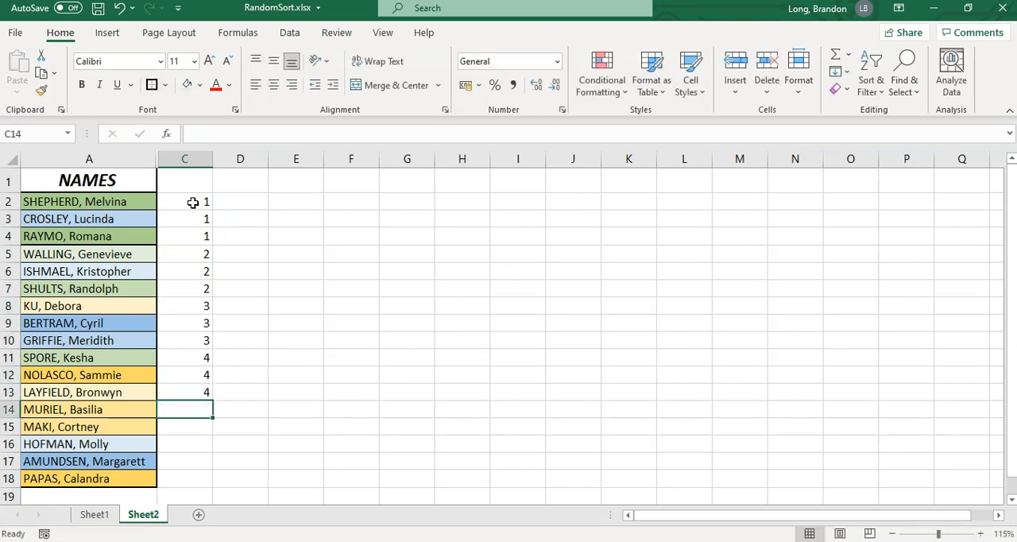
{"action": "type", "text": "5"}
{"action": "left_click", "coordinate": [184, 478]}
{"action": "type", "text": "6"}
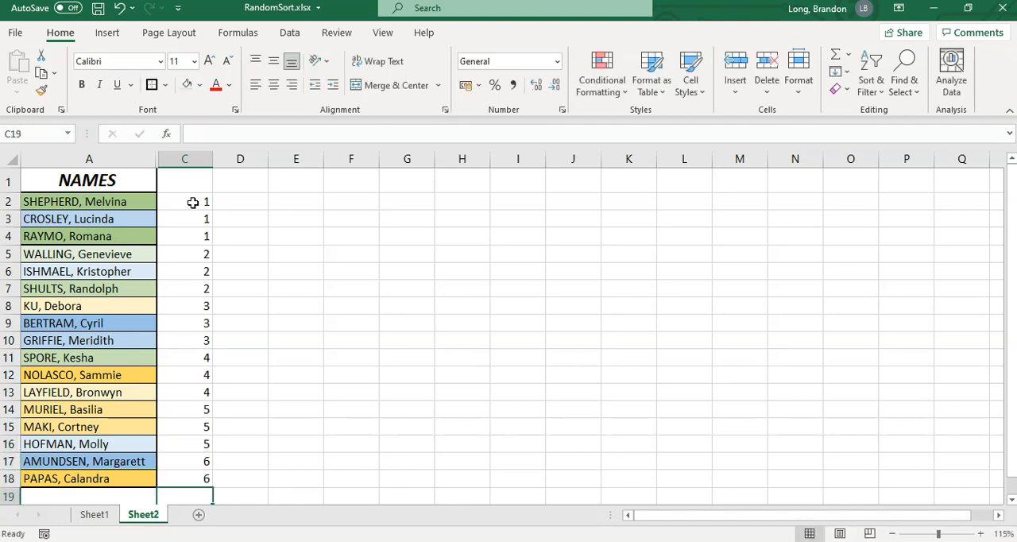
{"action": "left_click", "coordinate": [295, 254]}
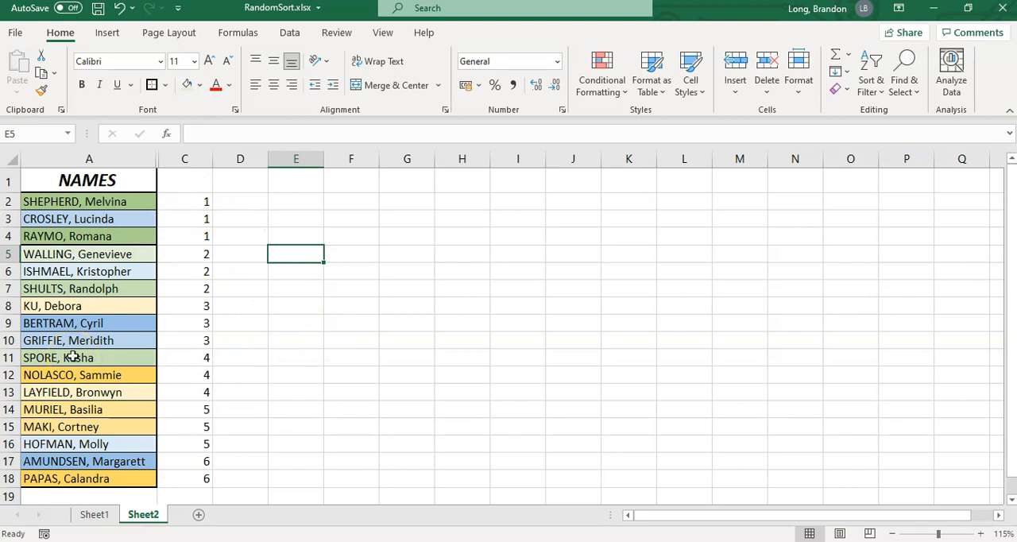
{"action": "mouse_move", "coordinate": [181, 206]}
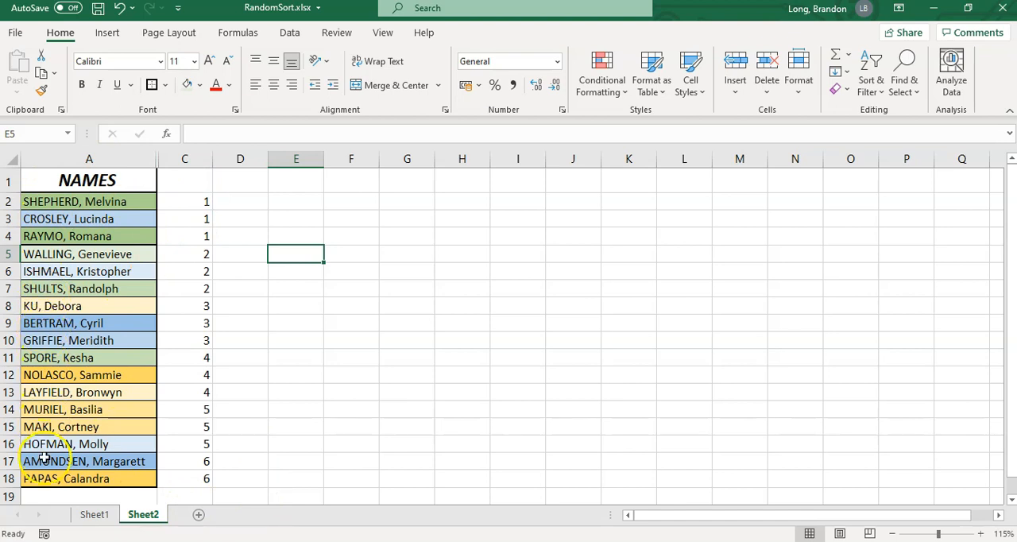
{"action": "left_click_drag", "start_coordinate": [88, 179], "coordinate": [184, 200]}
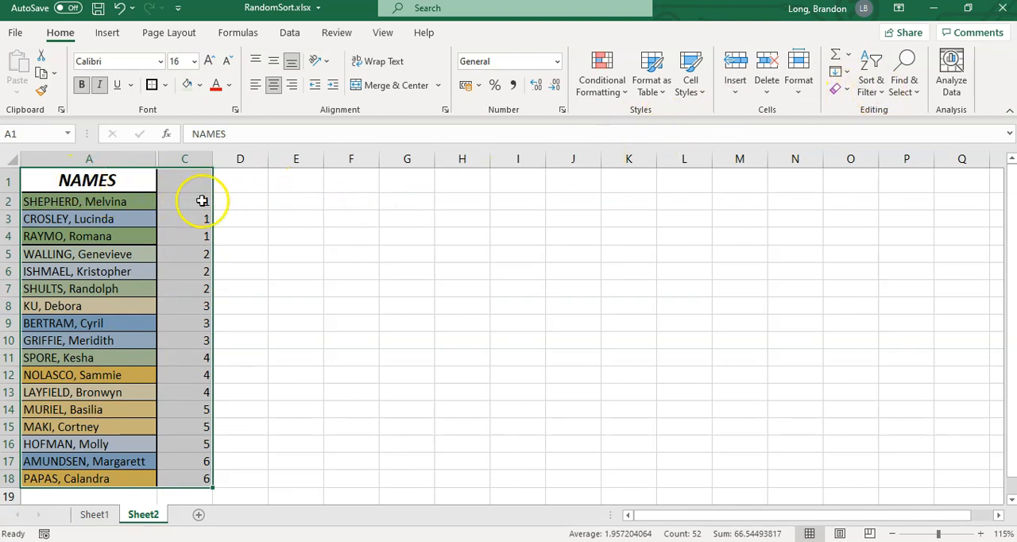
- Enter GROUP in C1, make it bold, and reselect the names with their groups
{"action": "type", "text": "GROUP"}
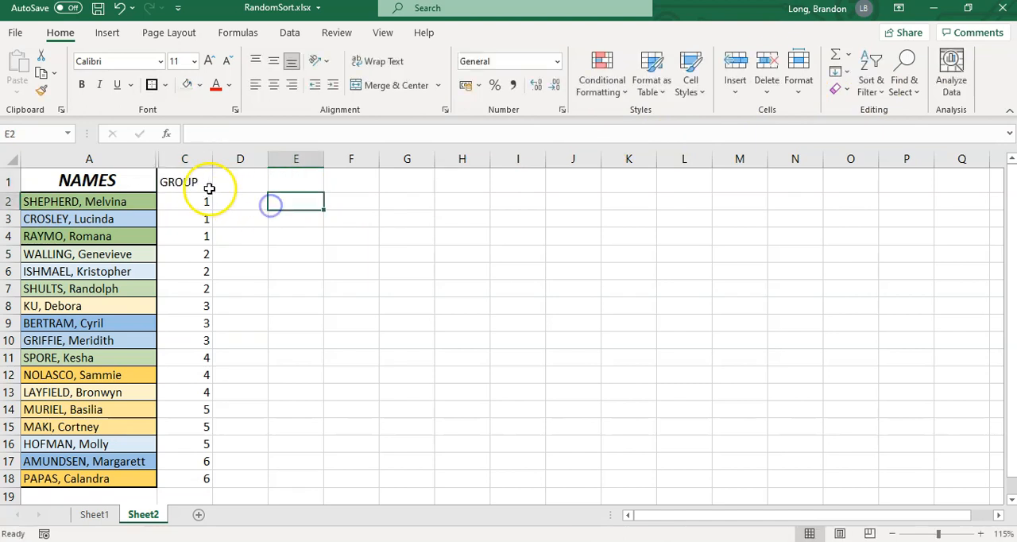
{"action": "left_click", "coordinate": [184, 181]}
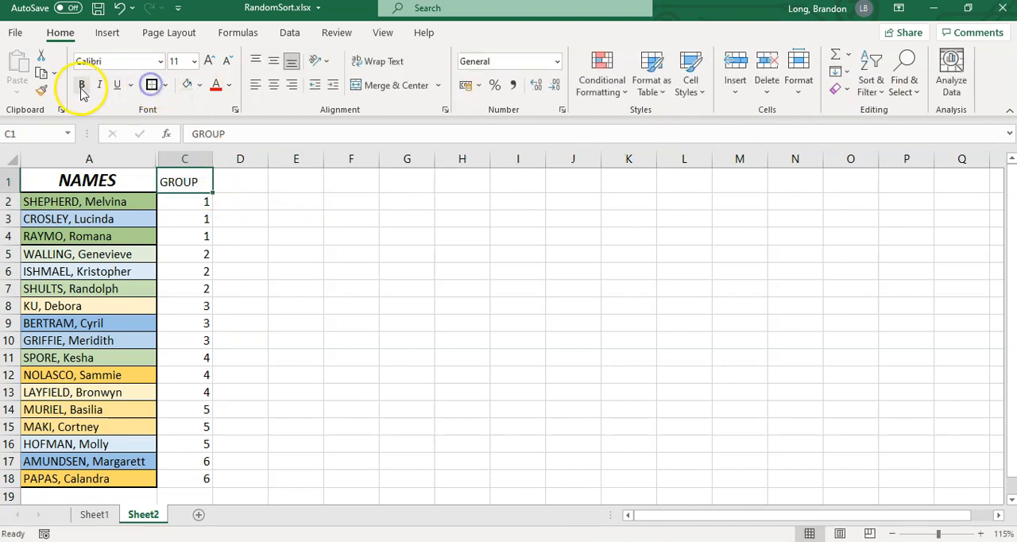
{"action": "left_click", "coordinate": [89, 179]}
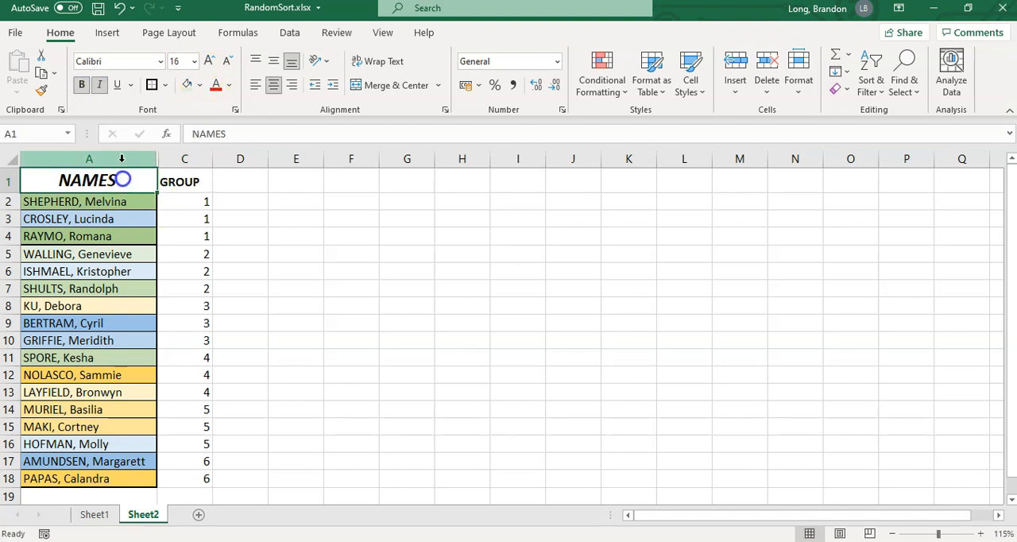
{"action": "left_click", "coordinate": [184, 181]}
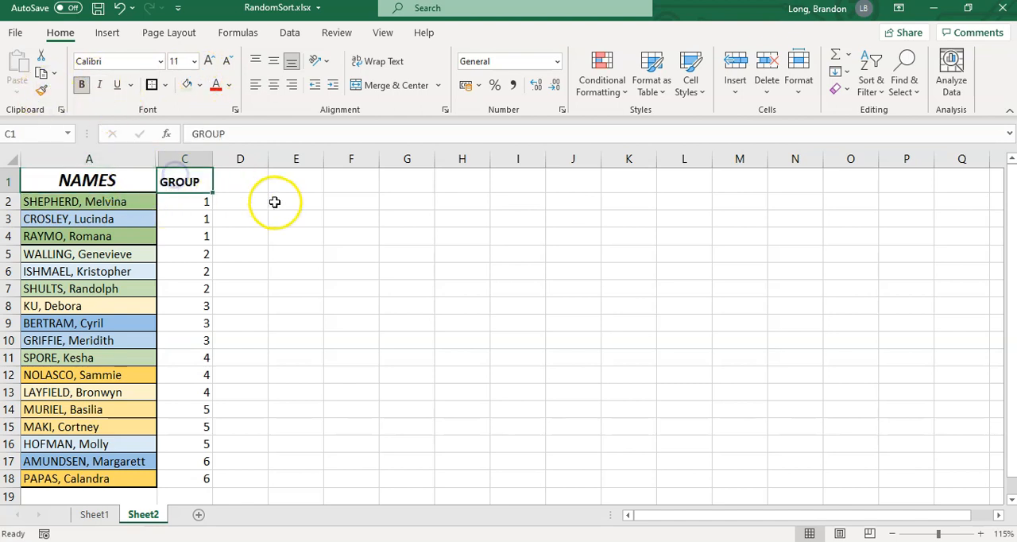
{"action": "left_click", "coordinate": [295, 235]}
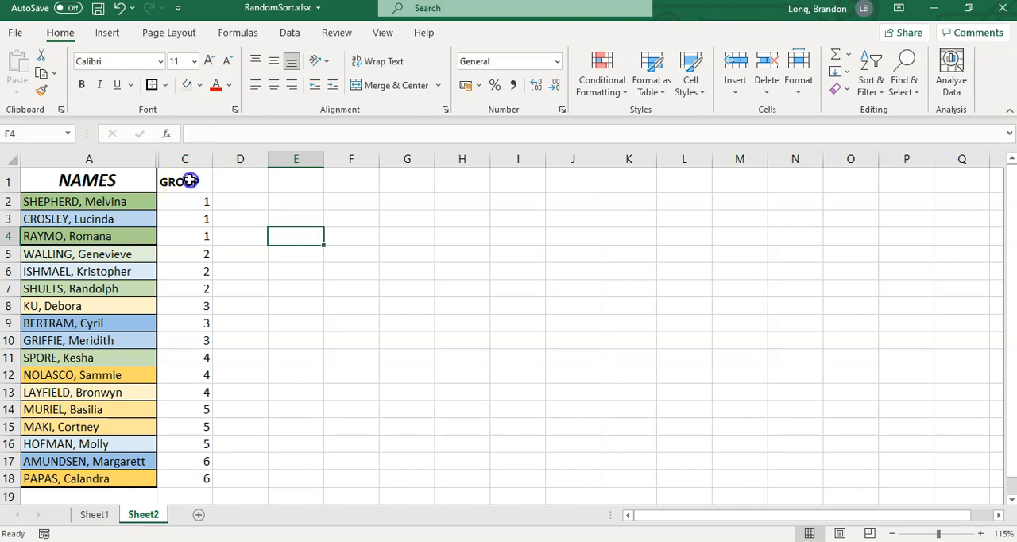
{"action": "left_click", "coordinate": [518, 219]}
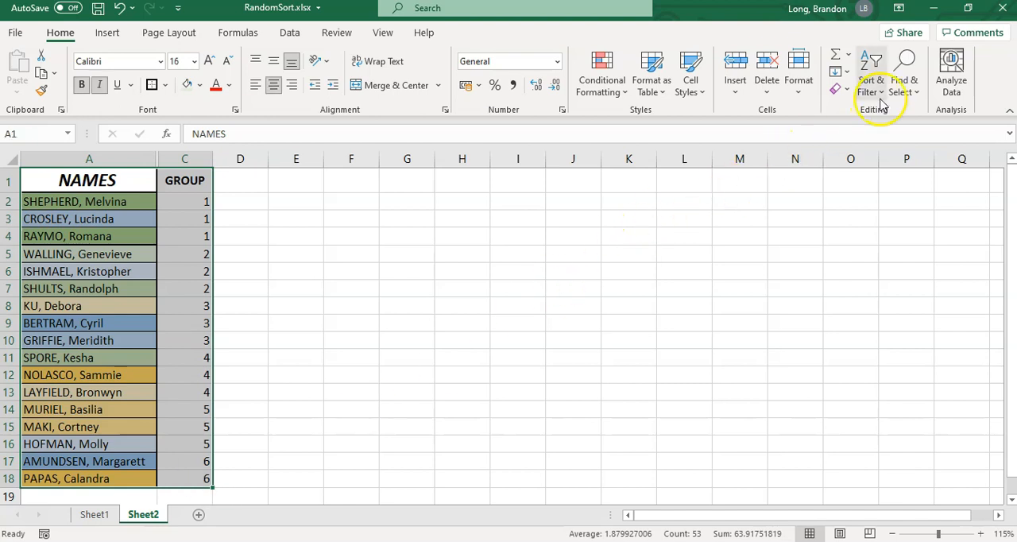
- Custom-sort the selection by NAMES, Cell Values, A to Z, keeping group numbers paired
{"action": "left_click", "coordinate": [870, 71]}
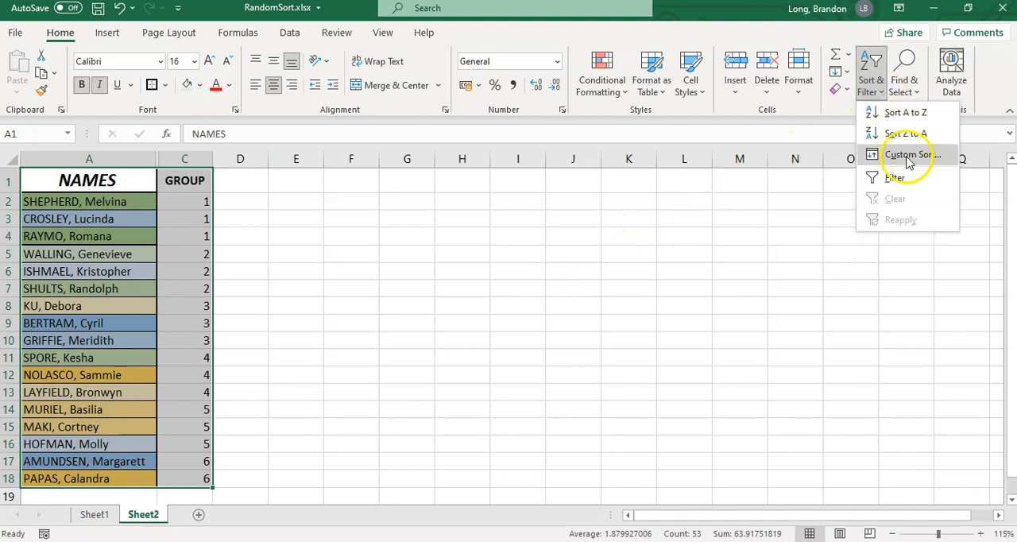
{"action": "left_click", "coordinate": [910, 154]}
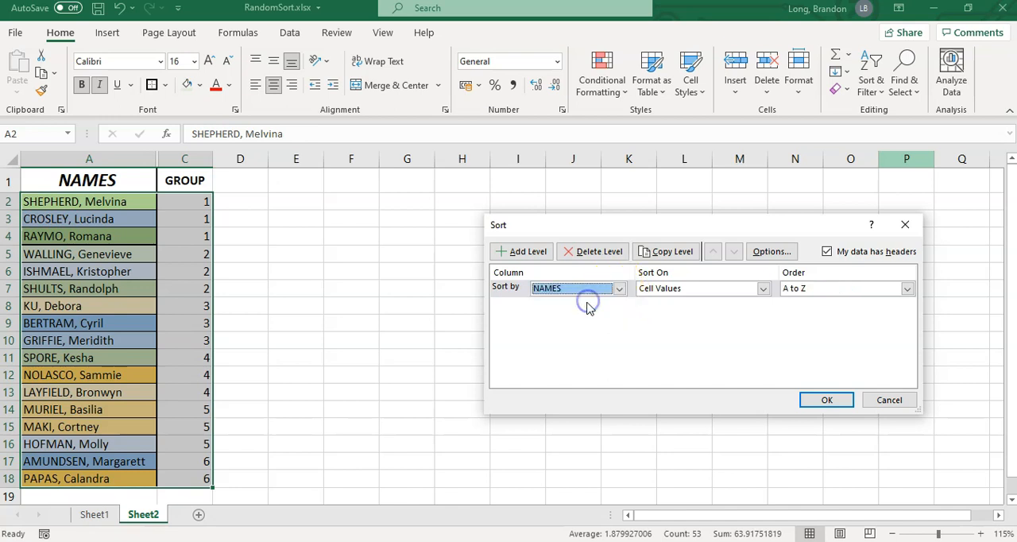
{"action": "left_click", "coordinate": [826, 401]}
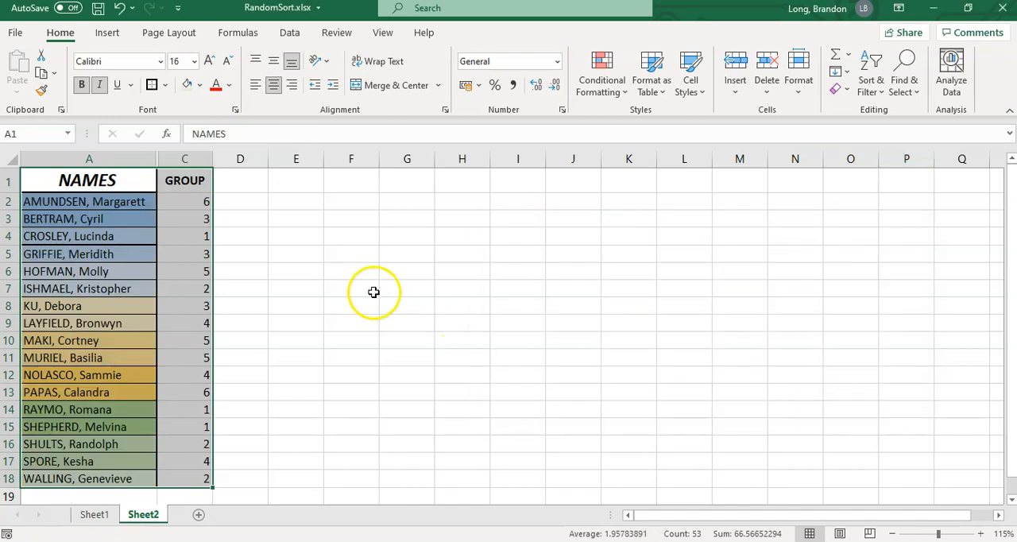
{"action": "left_click", "coordinate": [351, 288]}
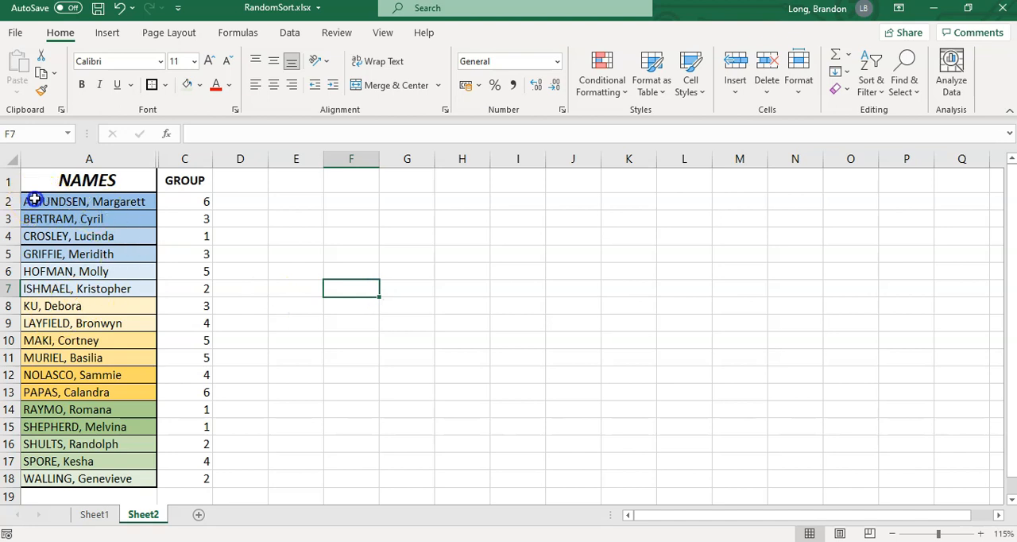
{"action": "left_click", "coordinate": [184, 219]}
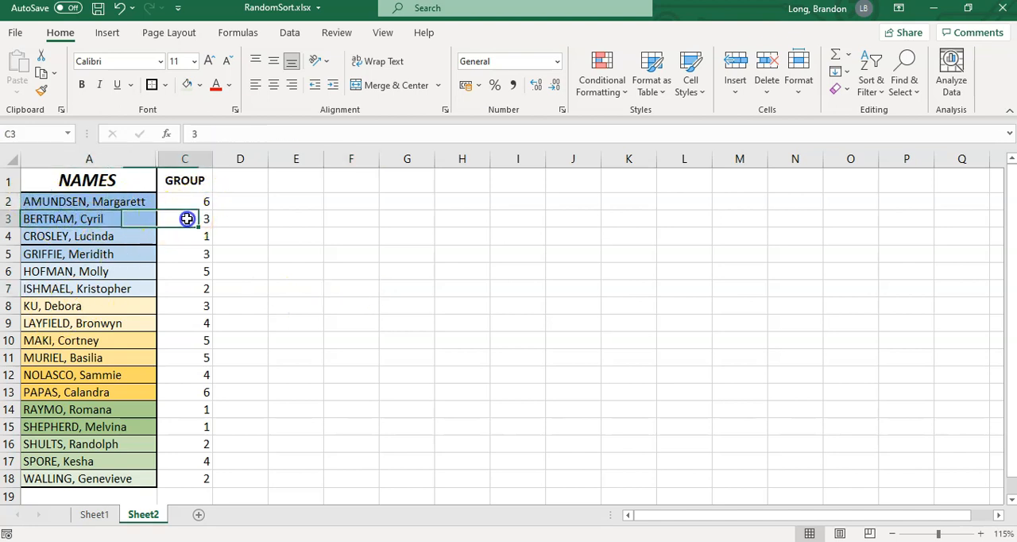
{"action": "mouse_move", "coordinate": [183, 283]}
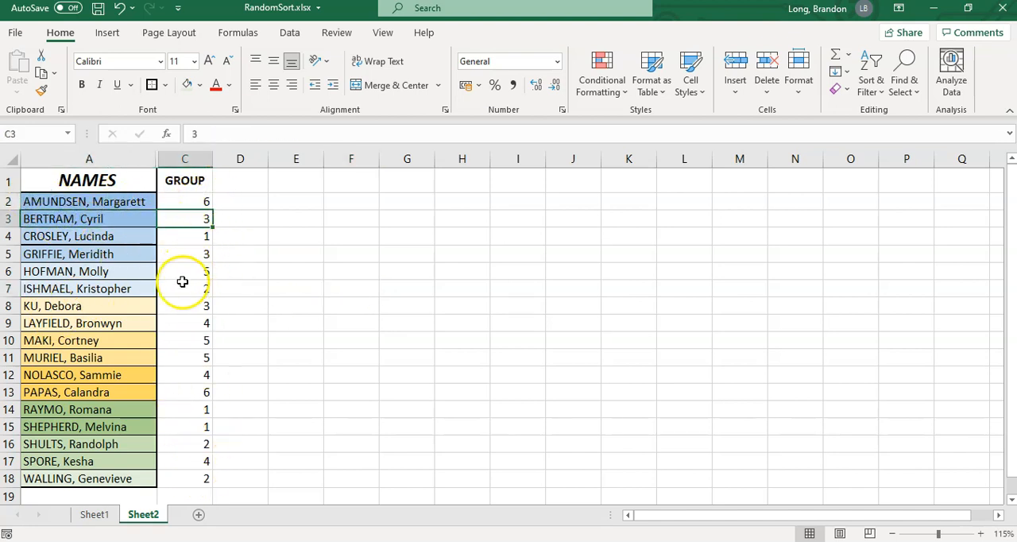
{"action": "left_click", "coordinate": [69, 323]}
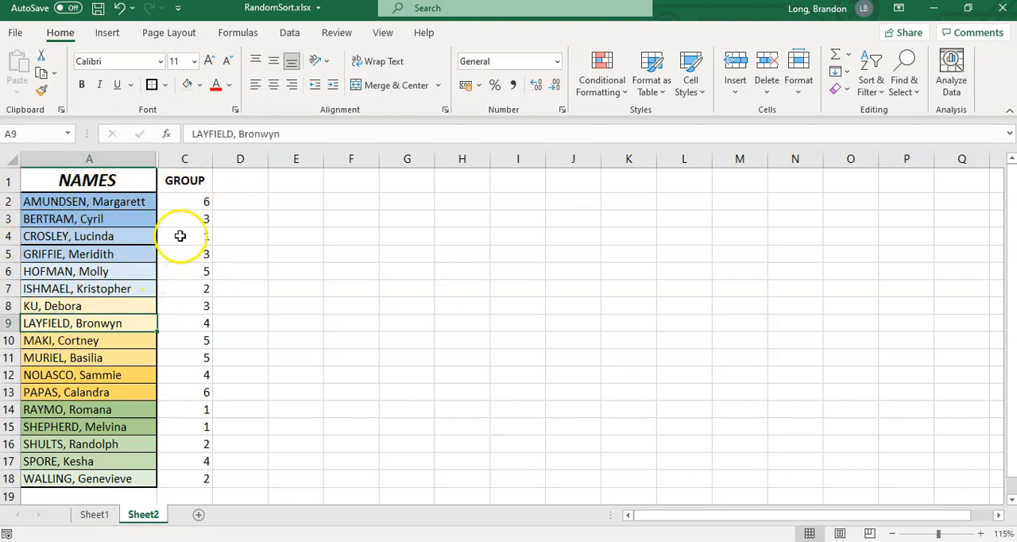
{"action": "left_click", "coordinate": [184, 235]}
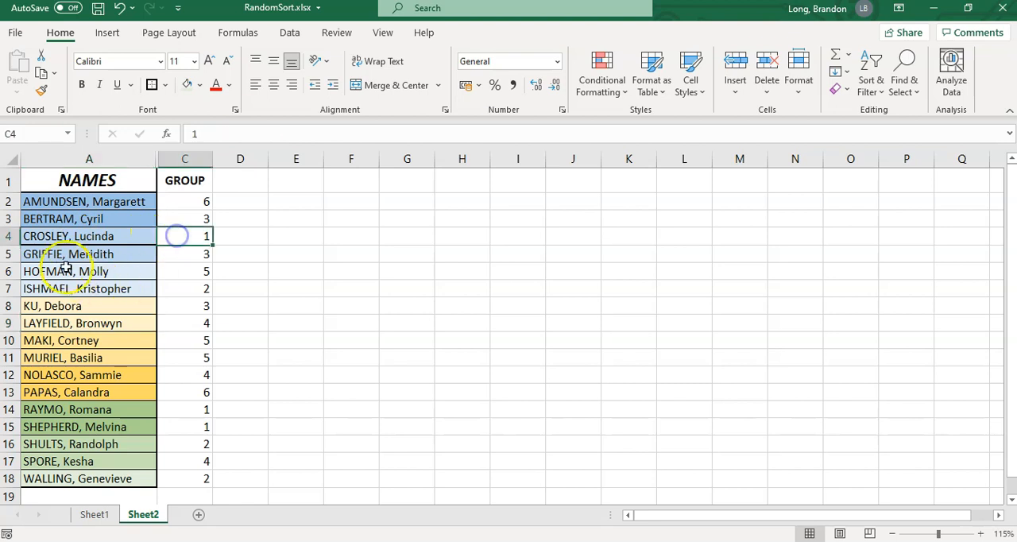
{"action": "left_click", "coordinate": [184, 254]}
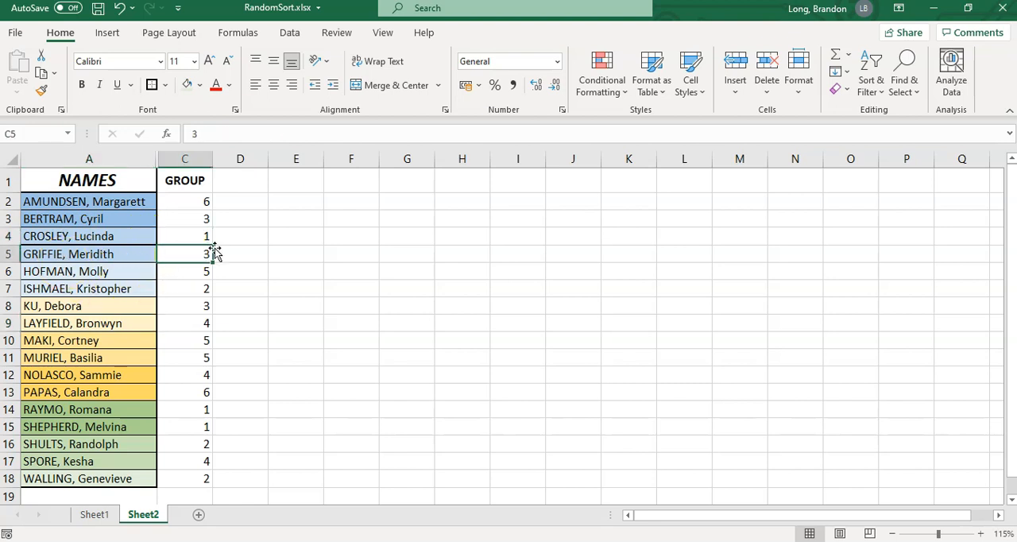